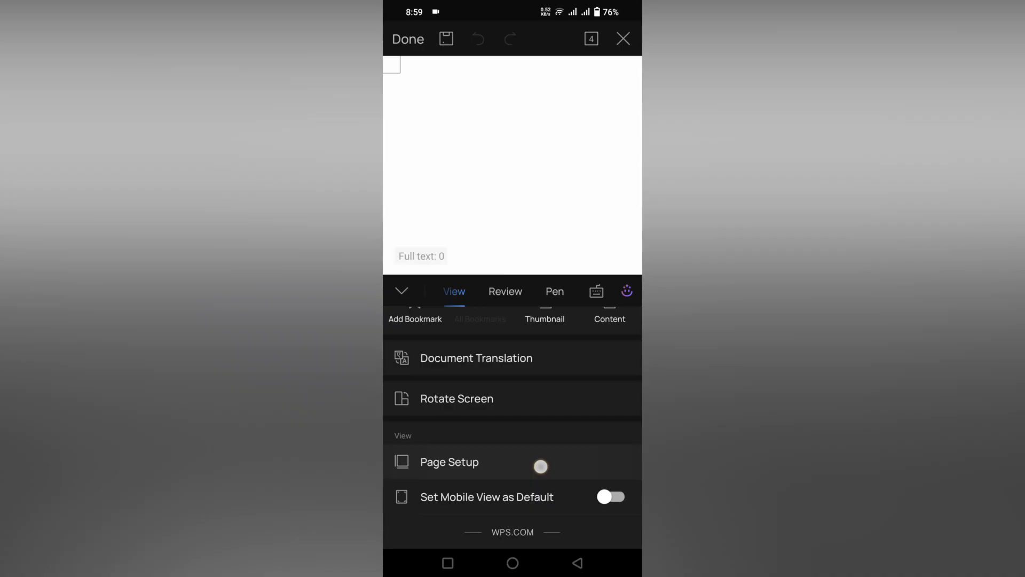
# Step: Open Page Setup for the blank Letter-size portrait document
pyautogui.click(449, 462)
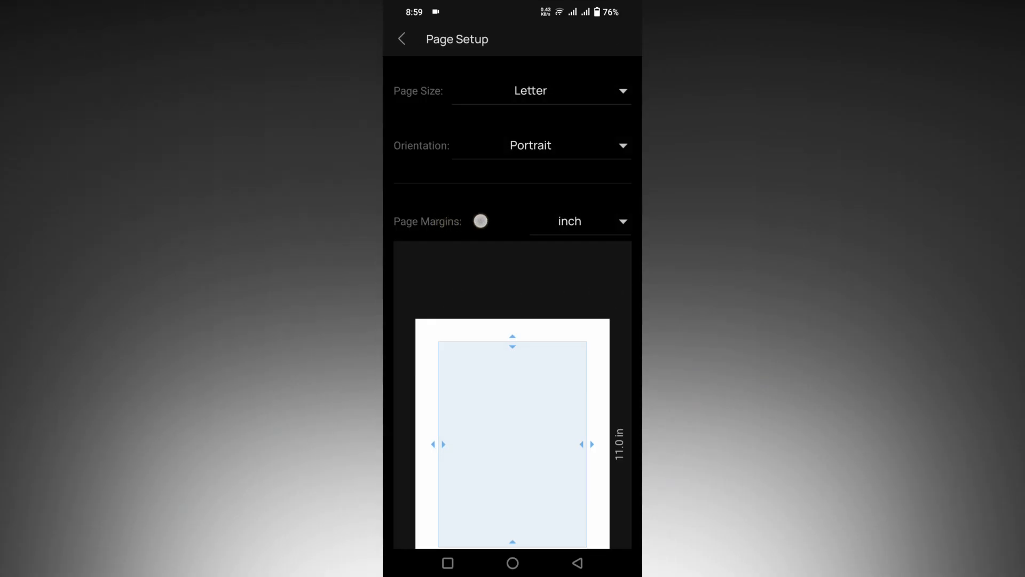
pyautogui.click(571, 221)
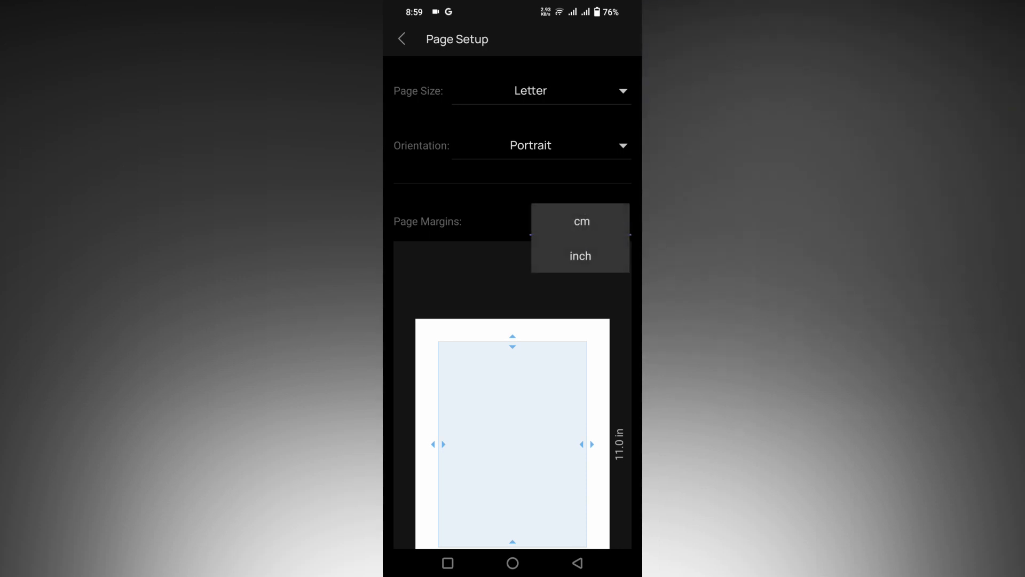
pyautogui.click(581, 257)
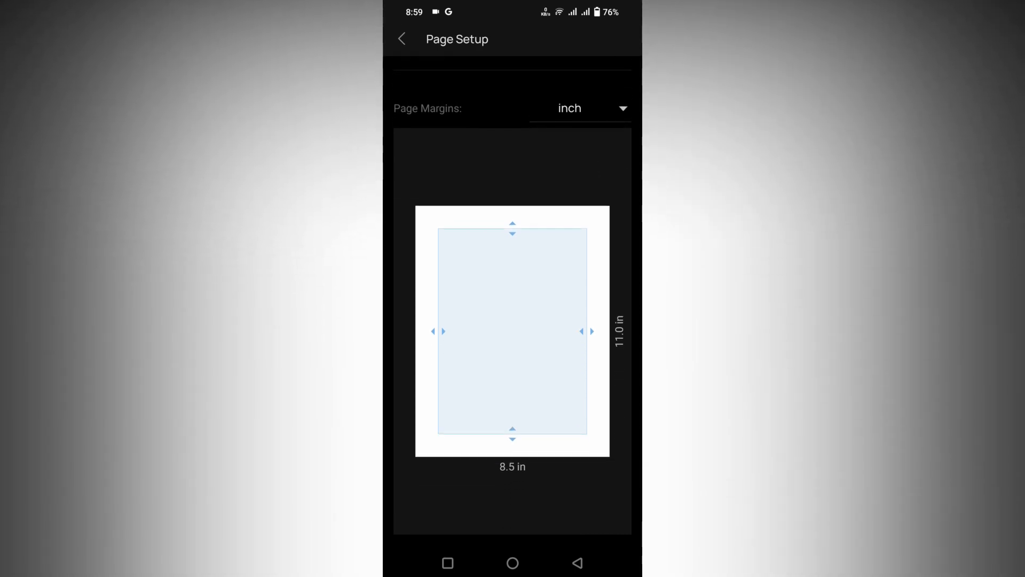
# Step: Drag the margin handles to bottom 2.6 in, right 0.5 in and left 1.6 in
pyautogui.moveTo(587, 331); pyautogui.dragTo(569, 331)
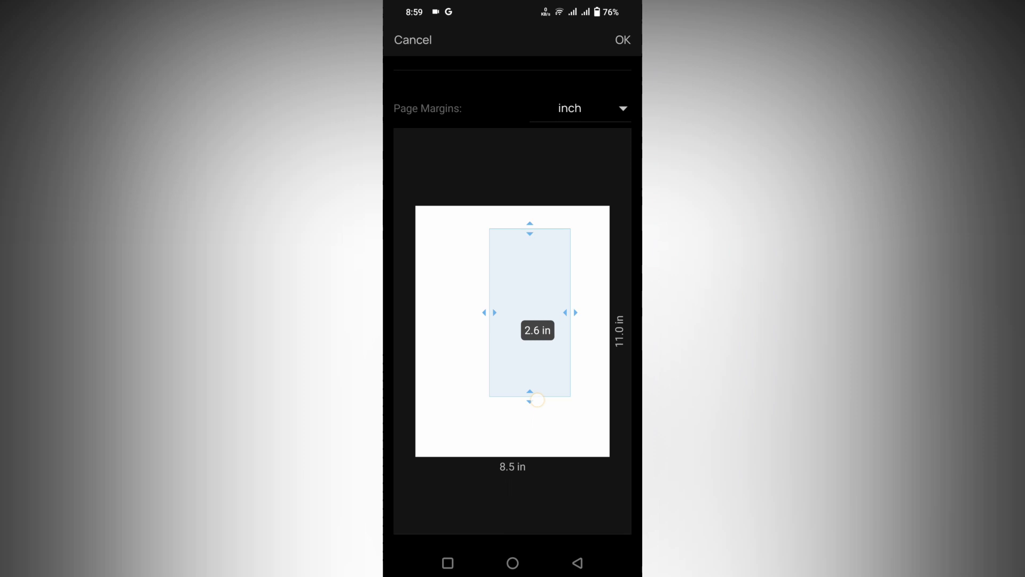
pyautogui.moveTo(536, 399); pyautogui.dragTo(581, 293)
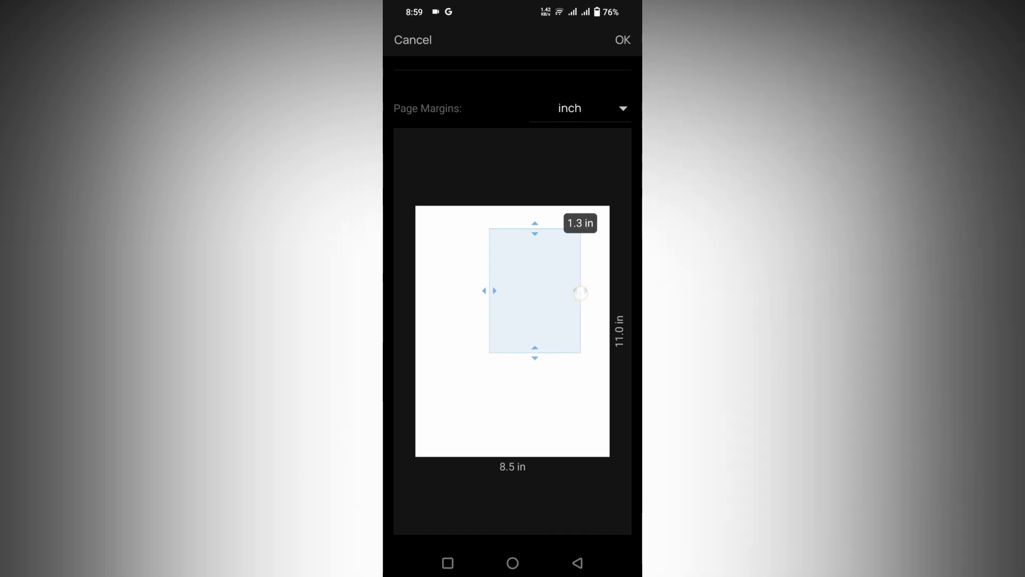
pyautogui.moveTo(580, 291); pyautogui.dragTo(590, 299)
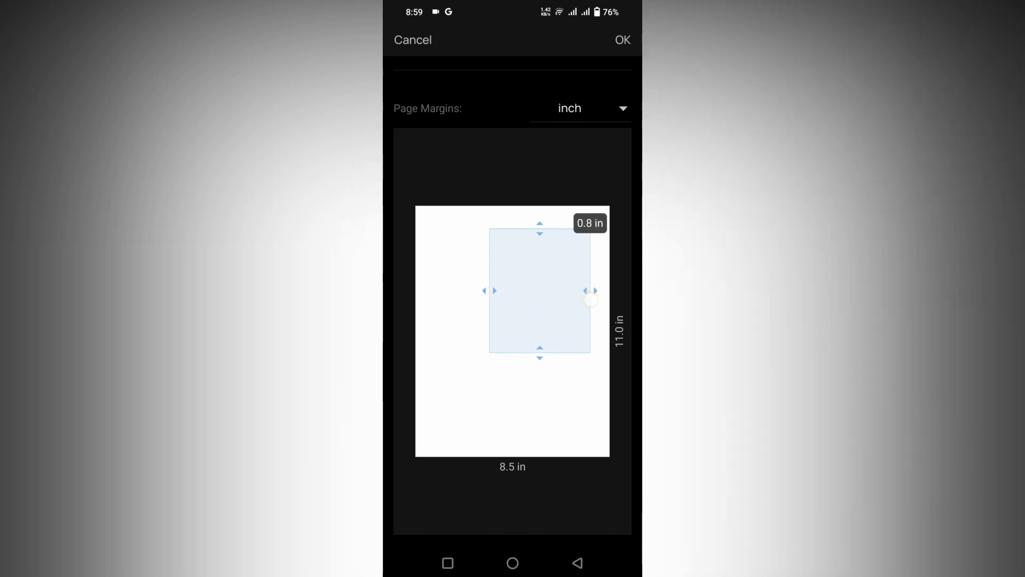
pyautogui.moveTo(589, 299); pyautogui.dragTo(598, 296)
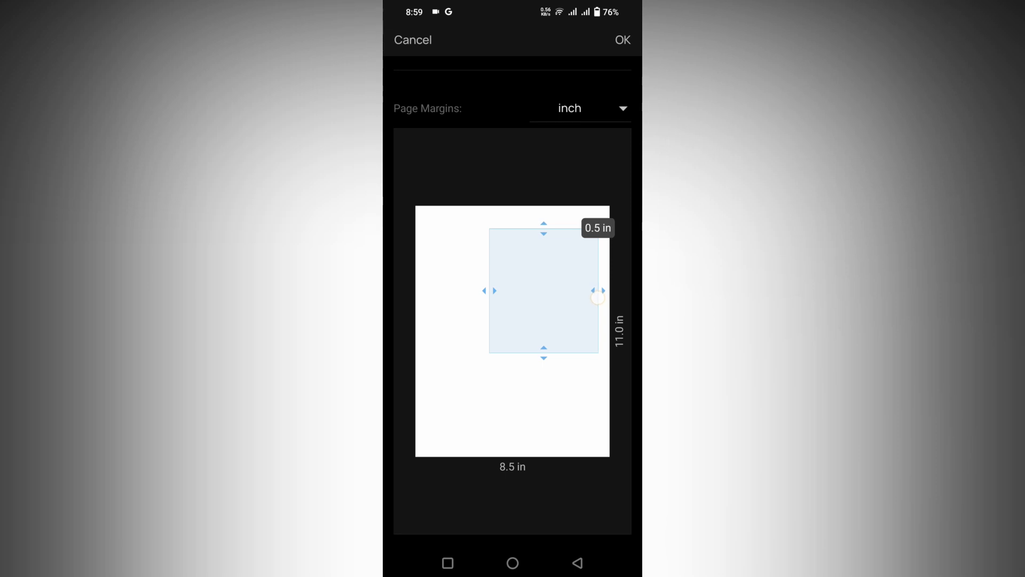
pyautogui.moveTo(595, 296); pyautogui.dragTo(450, 311)
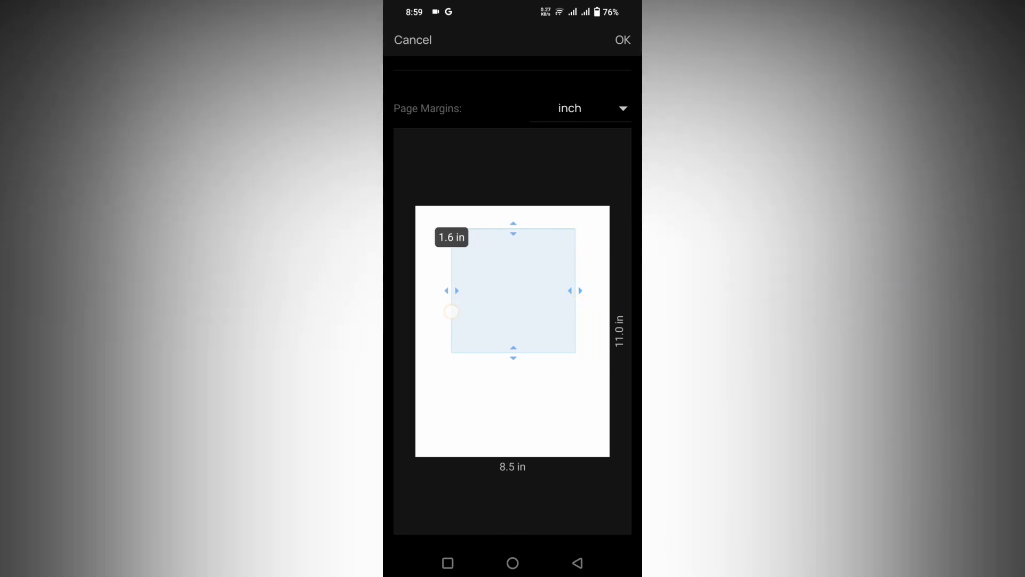